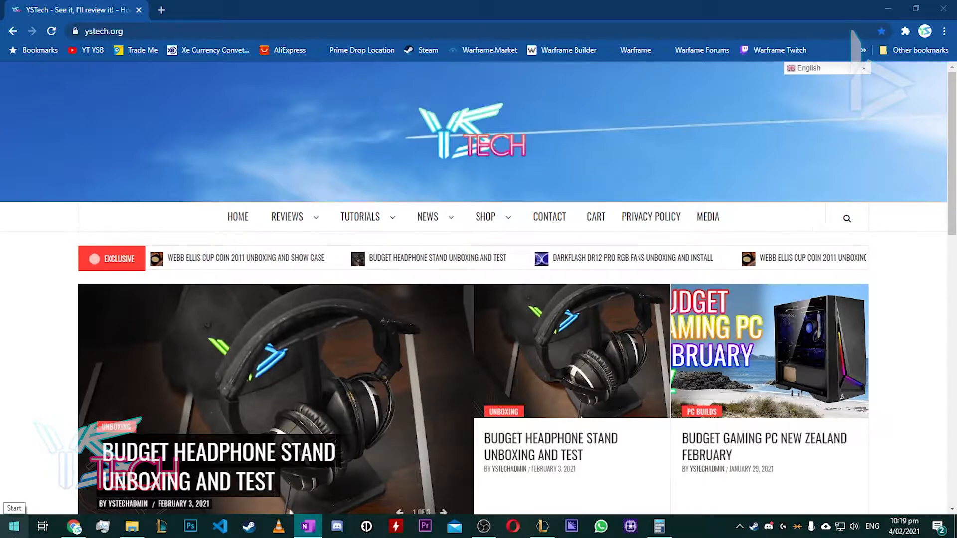
# - Search 'regedit' from Start and launch Registry Editor
pyautogui.click(14, 525)
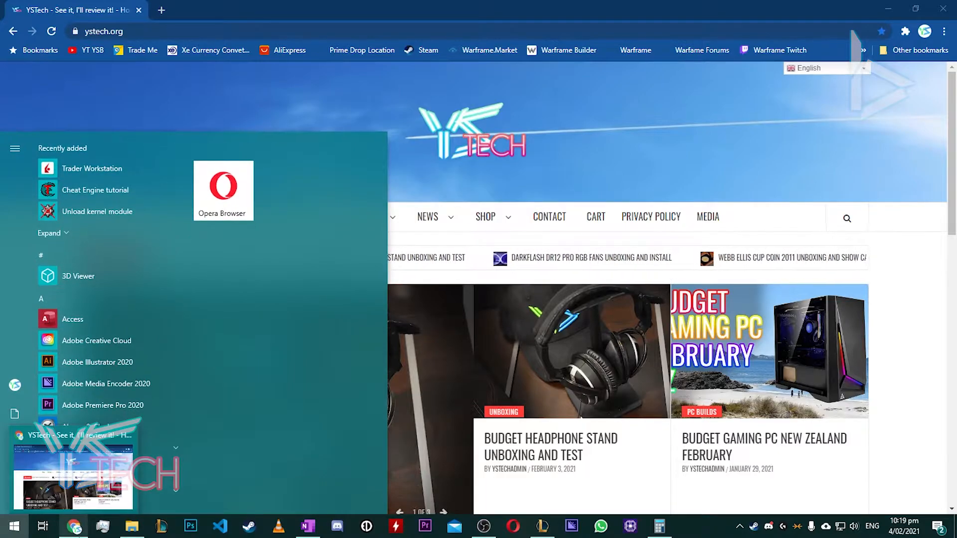
pyautogui.write('reged')
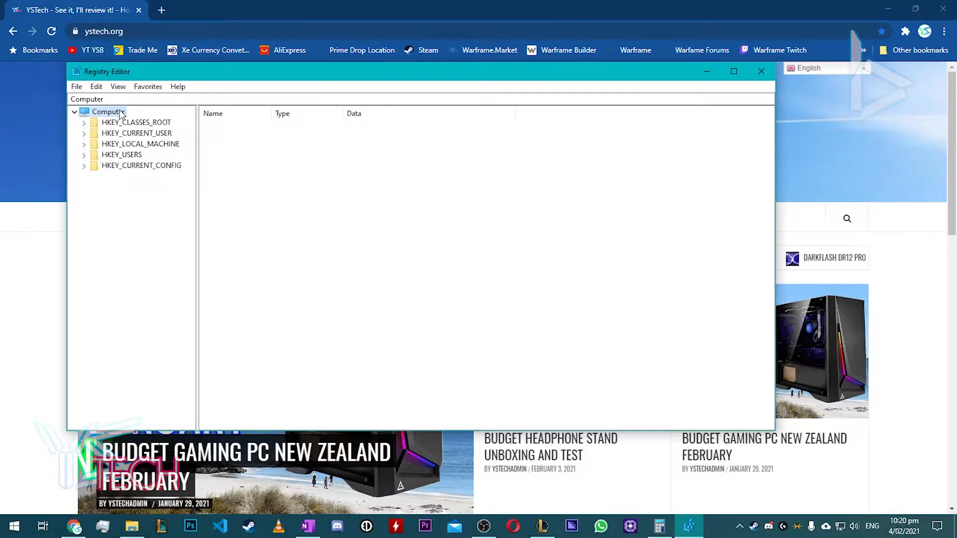
# - Export the whole registry from Computer, choosing Documents as the save location
pyautogui.rightClick(105, 112)
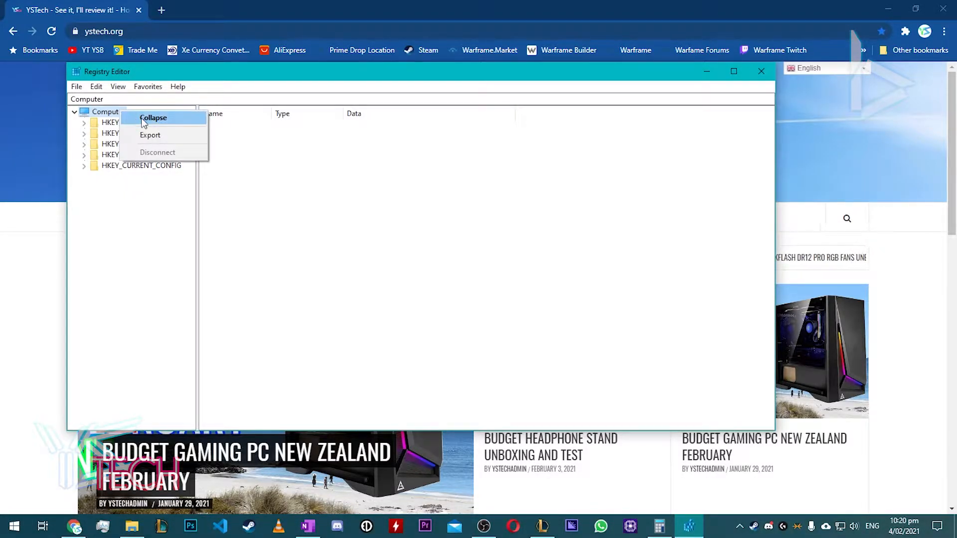
pyautogui.click(150, 135)
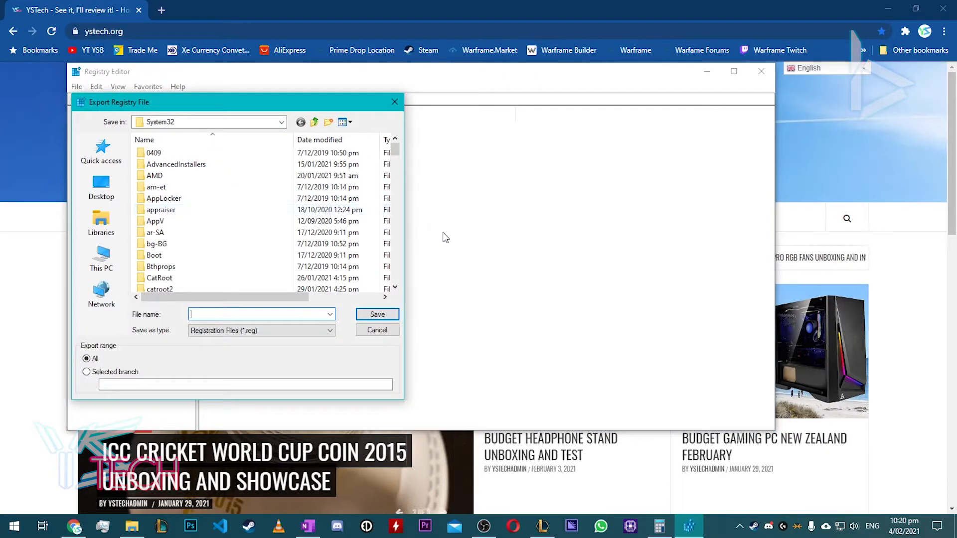
pyautogui.click(100, 223)
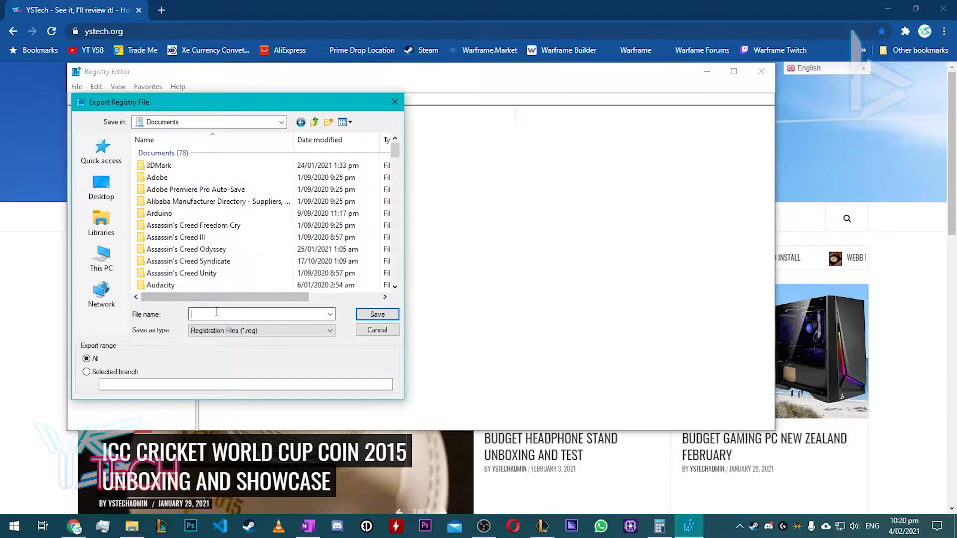
# - Name the backup '4.02.2021...' and save it as a .reg file
pyautogui.click(261, 314)
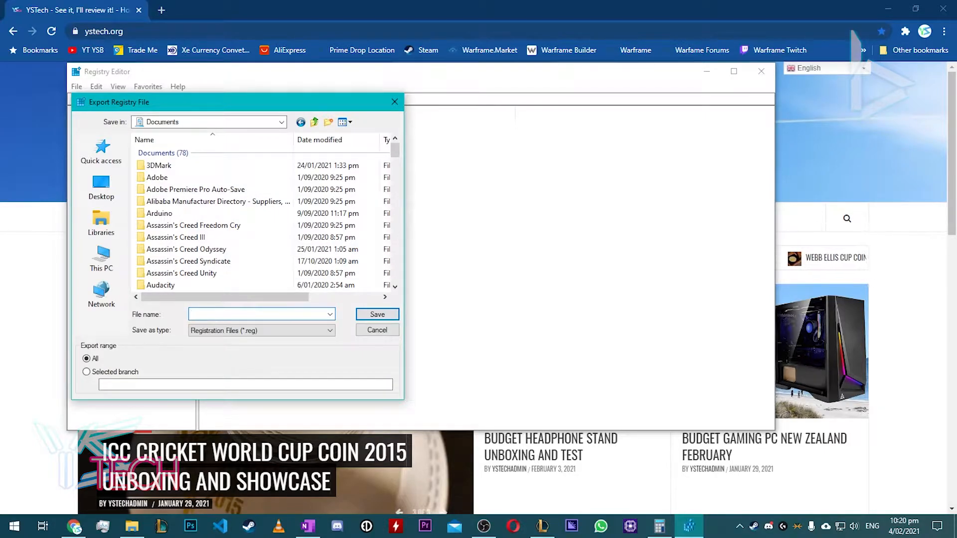
pyautogui.write('4.02')
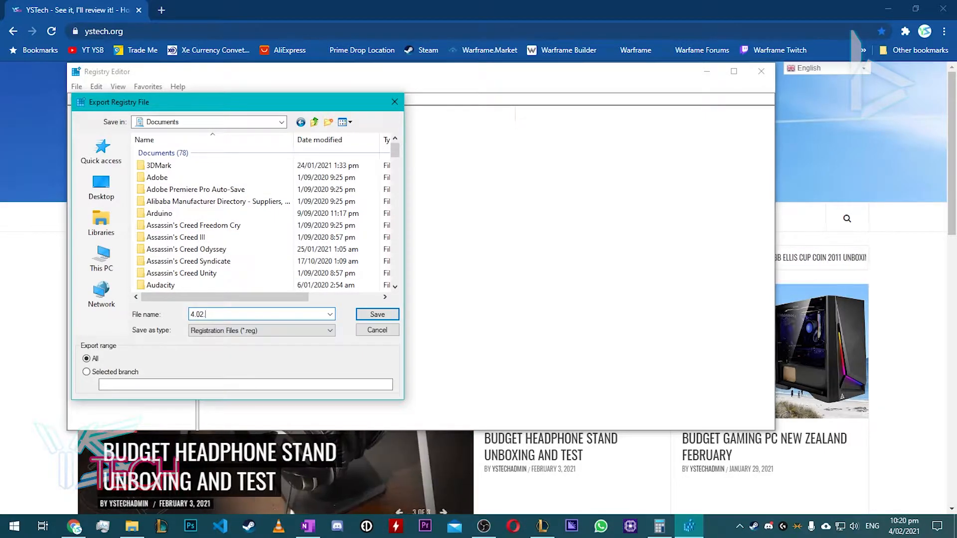
pyautogui.write('2021')
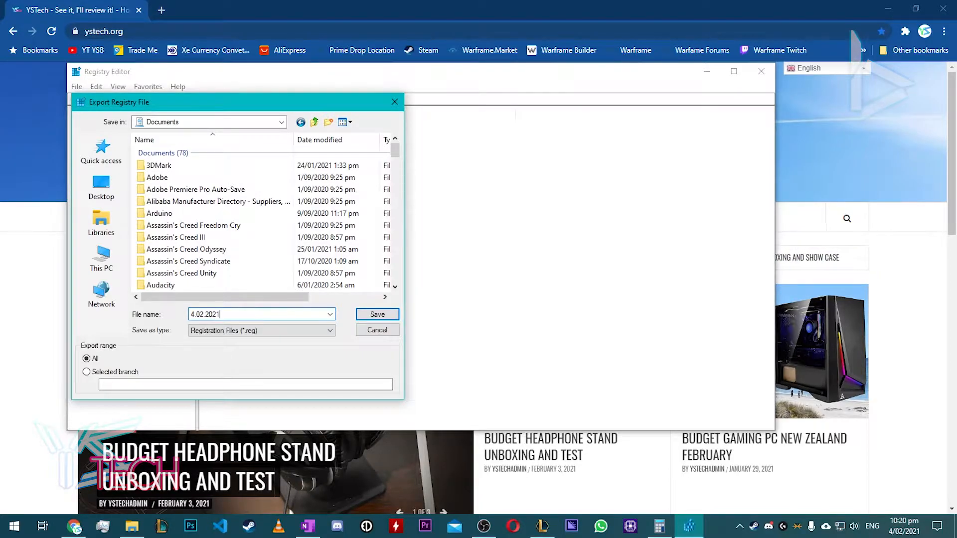
pyautogui.write('n')
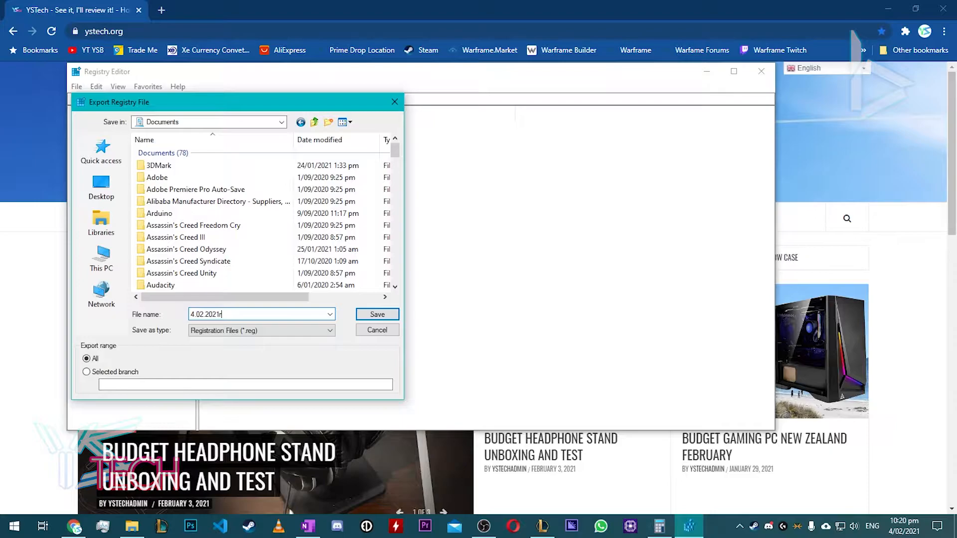
pyautogui.click(376, 314)
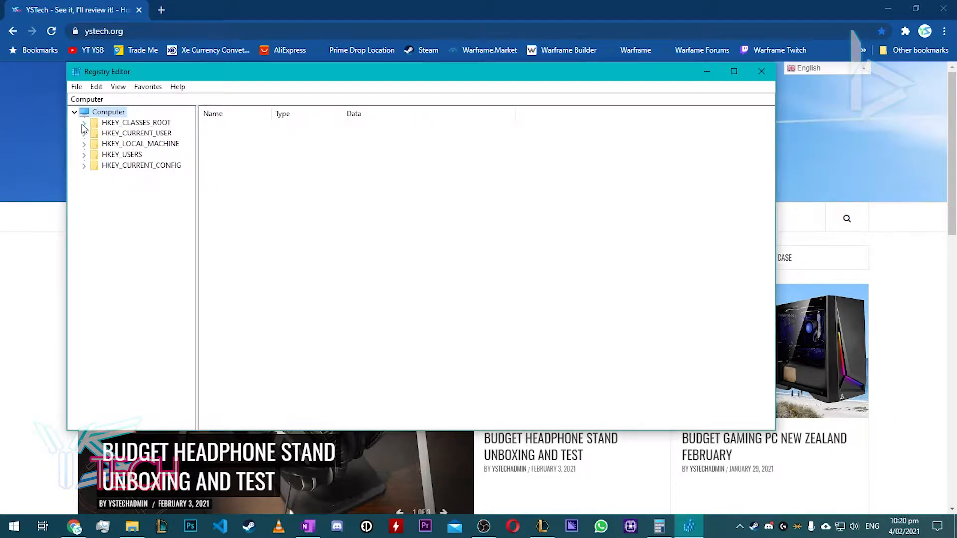
# - Export only the HKEY_CLASSES_ROOT\.3fr\OpenWithProgids key, then dismiss the editor
pyautogui.click(84, 122)
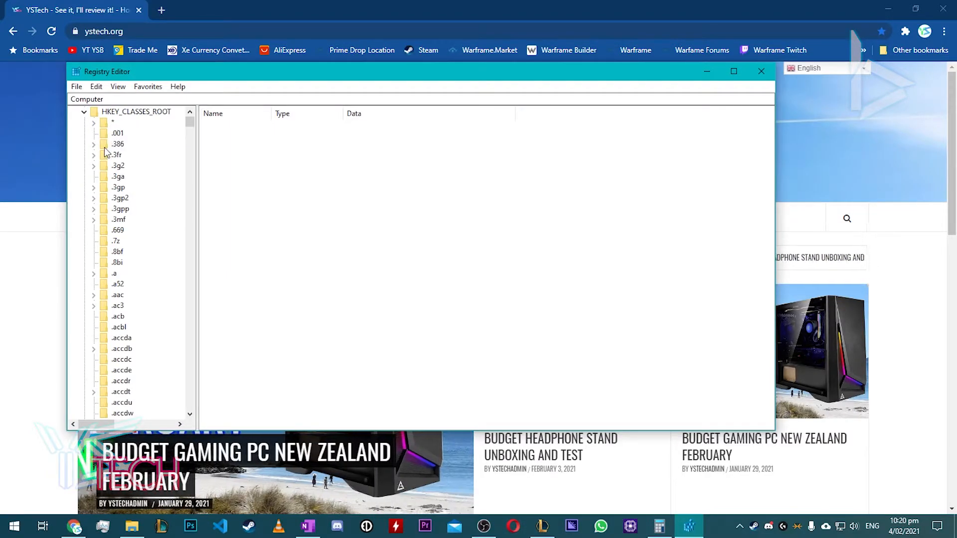
pyautogui.rightClick(149, 177)
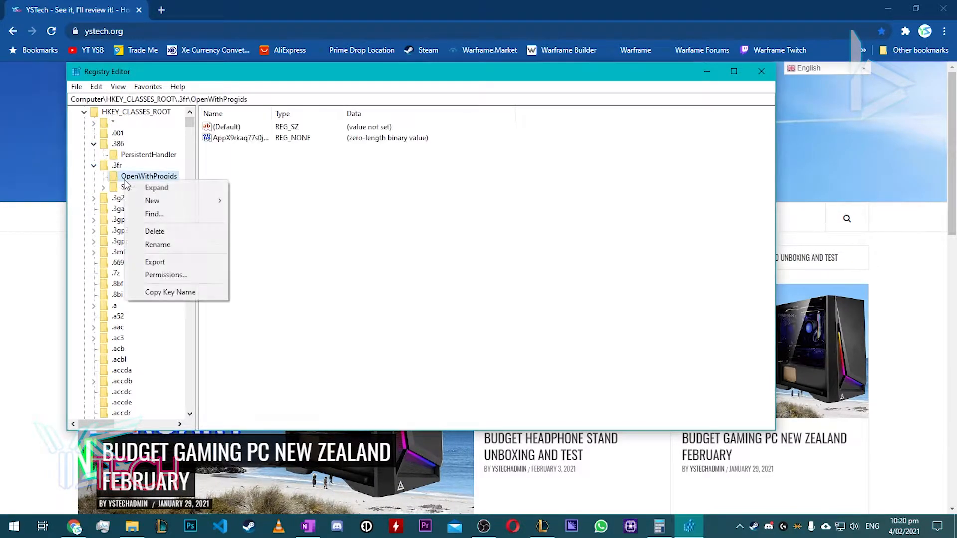
pyautogui.moveTo(171, 261)
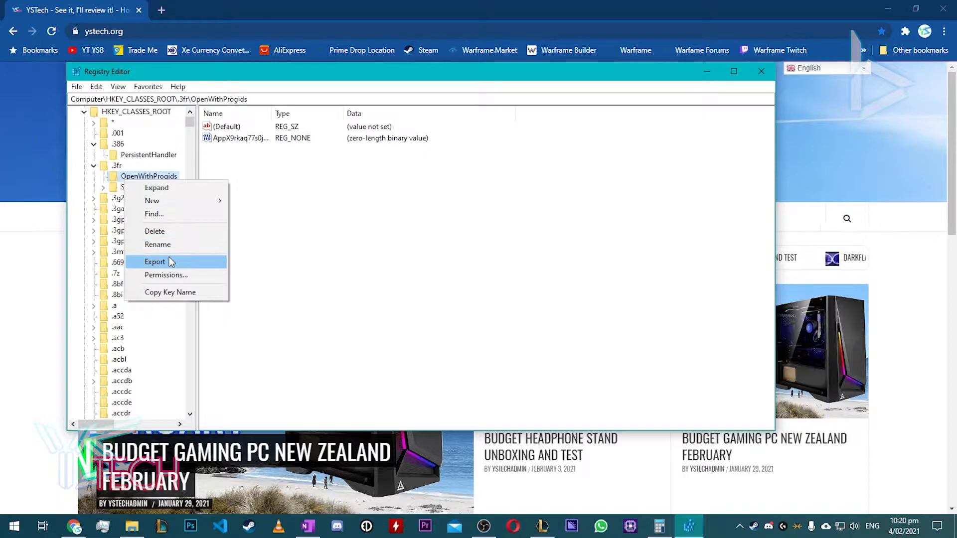
pyautogui.click(761, 71)
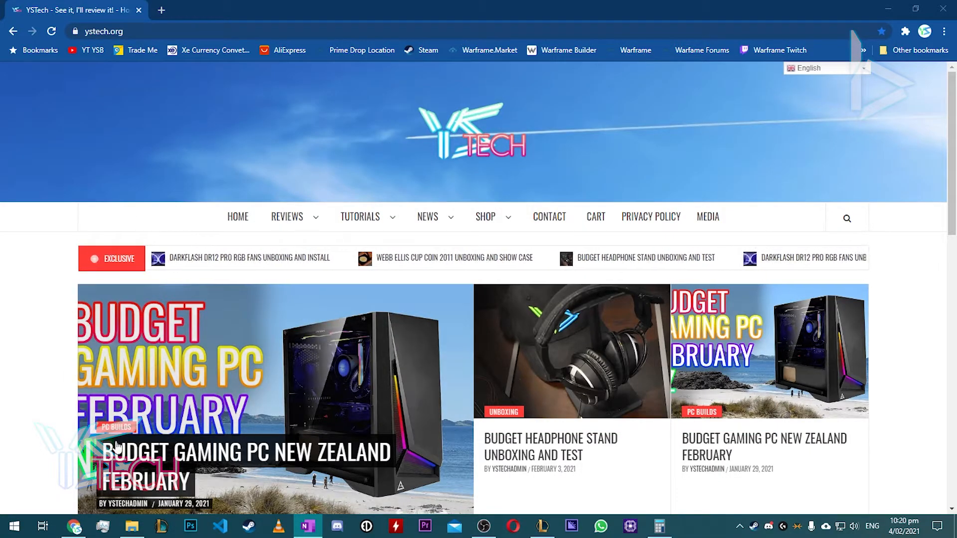
# - Search 'rest' from Start and open the Create a restore point settings
pyautogui.click(12, 526)
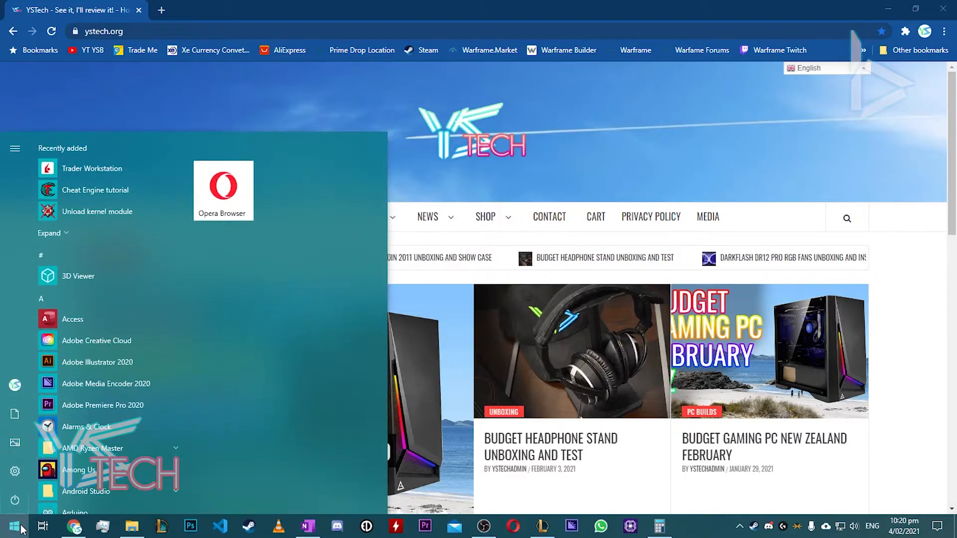
pyautogui.write('rest')
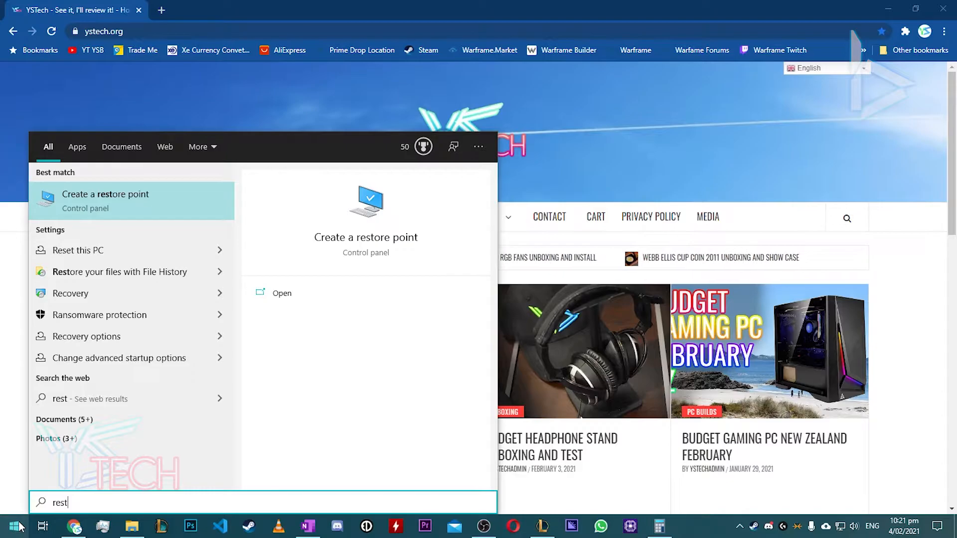
pyautogui.click(105, 200)
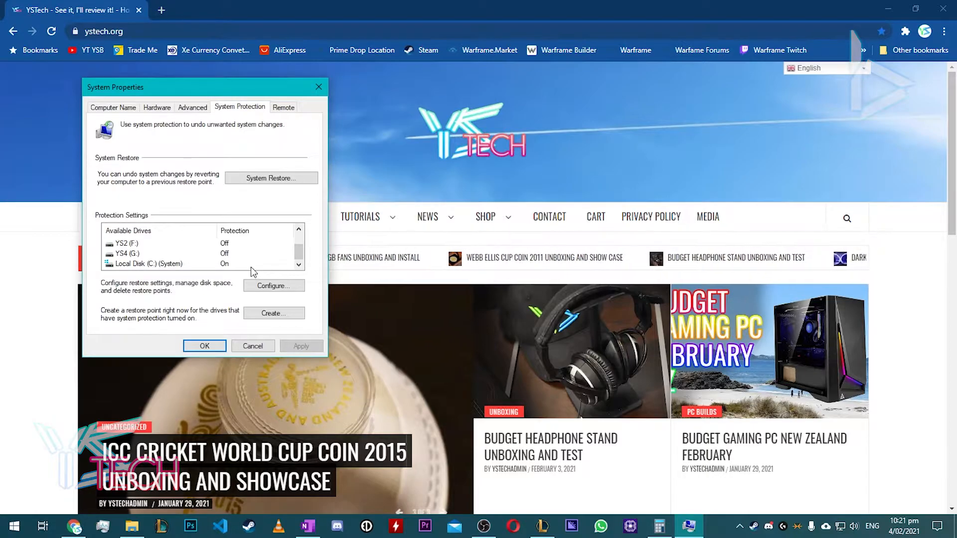
# - Create a manual restore point for Local Disk (C:) with a description and confirm its success
pyautogui.click(146, 264)
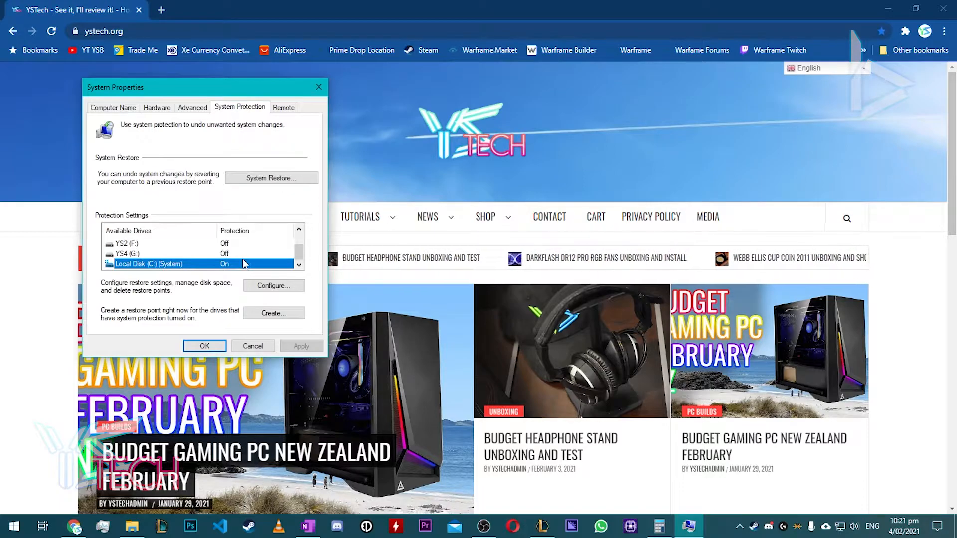
pyautogui.click(273, 313)
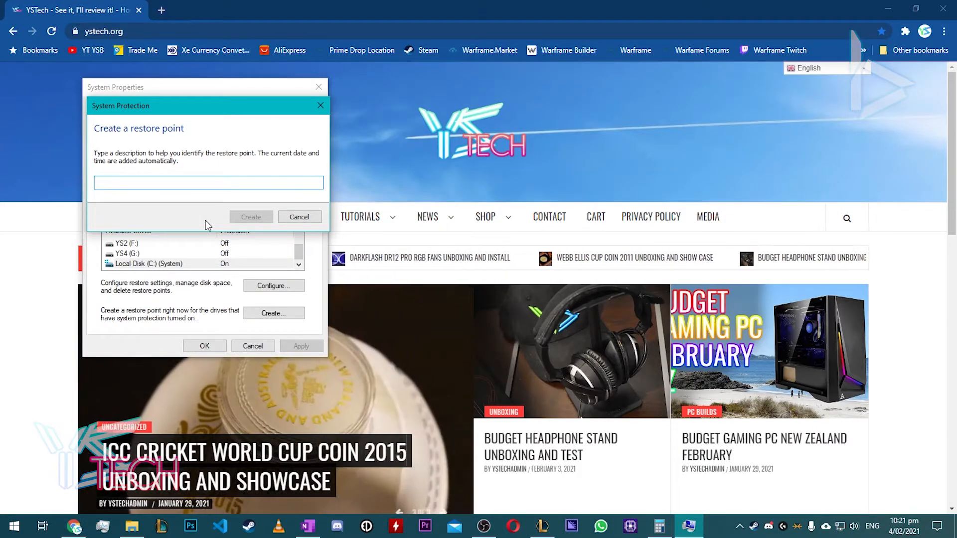
pyautogui.click(251, 217)
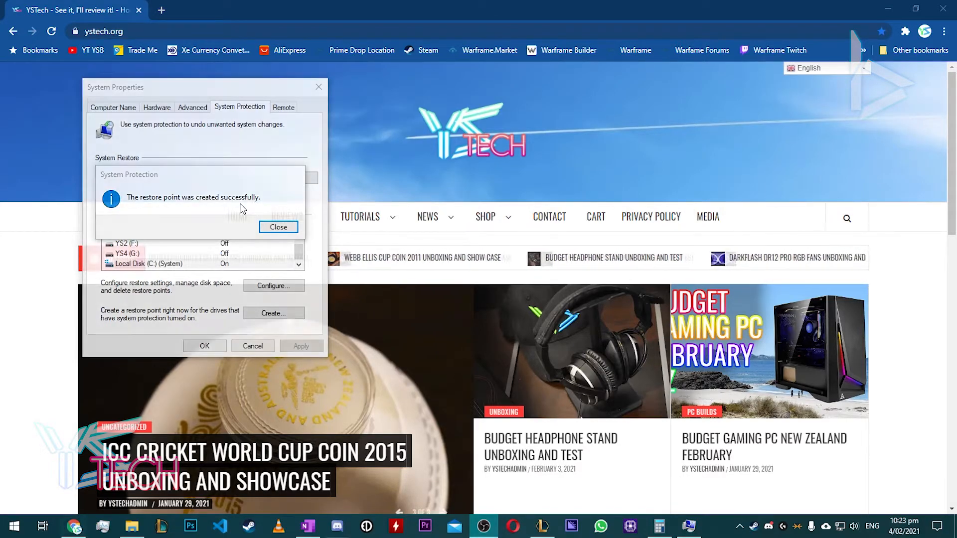
pyautogui.click(278, 227)
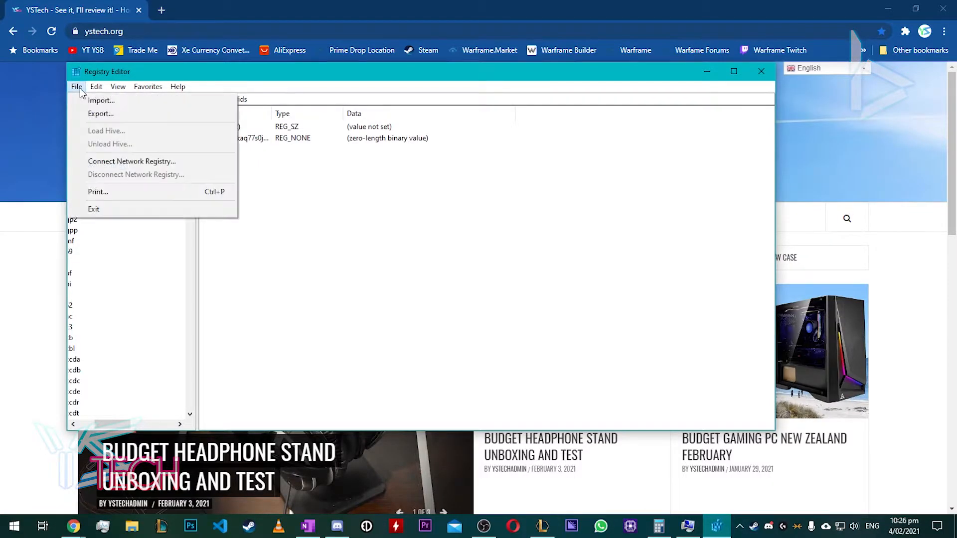
# - Use File > Import to browse for the exported .reg backup file
pyautogui.click(101, 100)
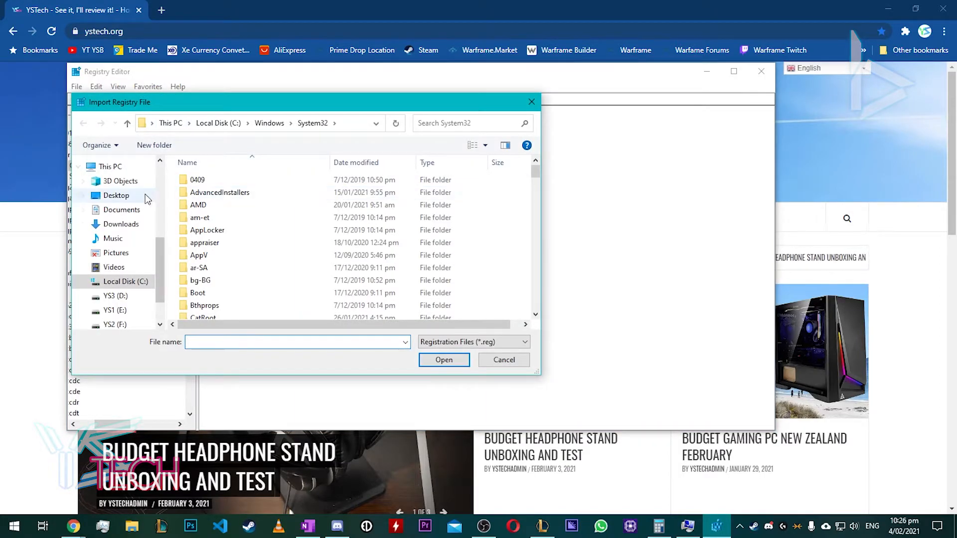
pyautogui.click(121, 210)
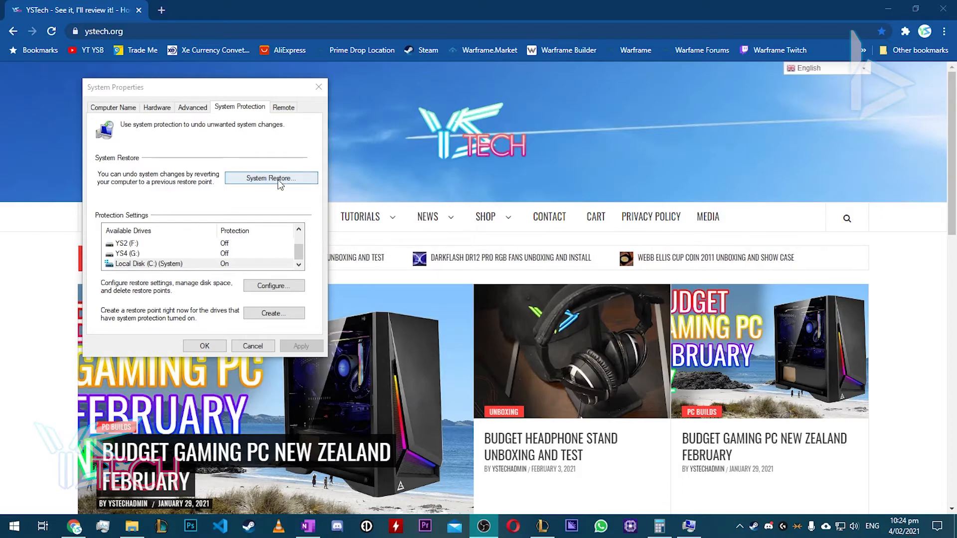
# - Run System Restore to list restore points, select 4.02.2021rekeys, then cancel and close
pyautogui.click(271, 178)
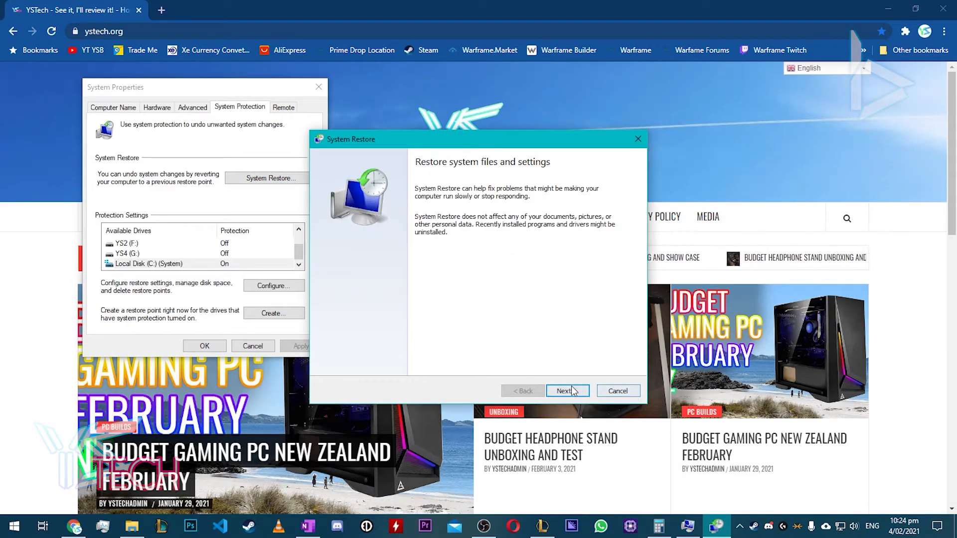
pyautogui.click(563, 390)
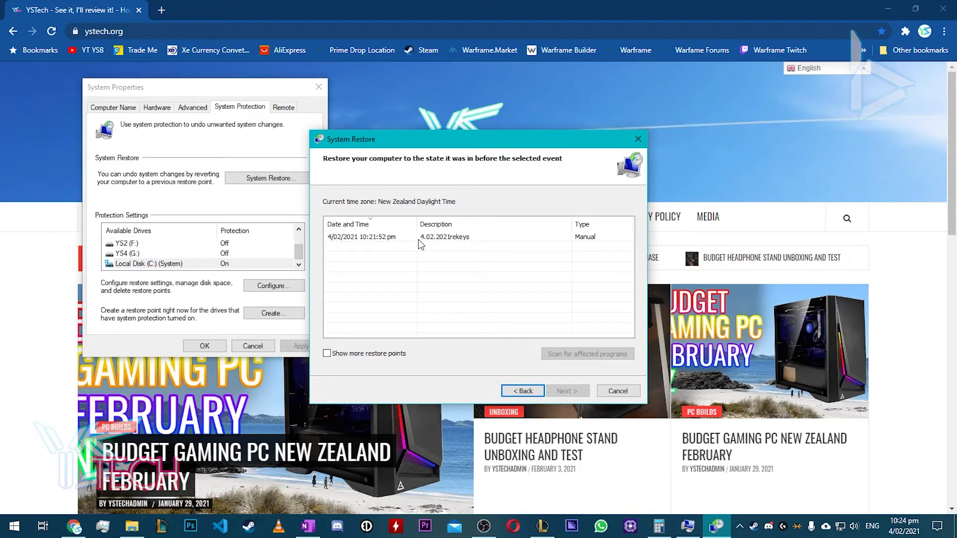
pyautogui.click(370, 237)
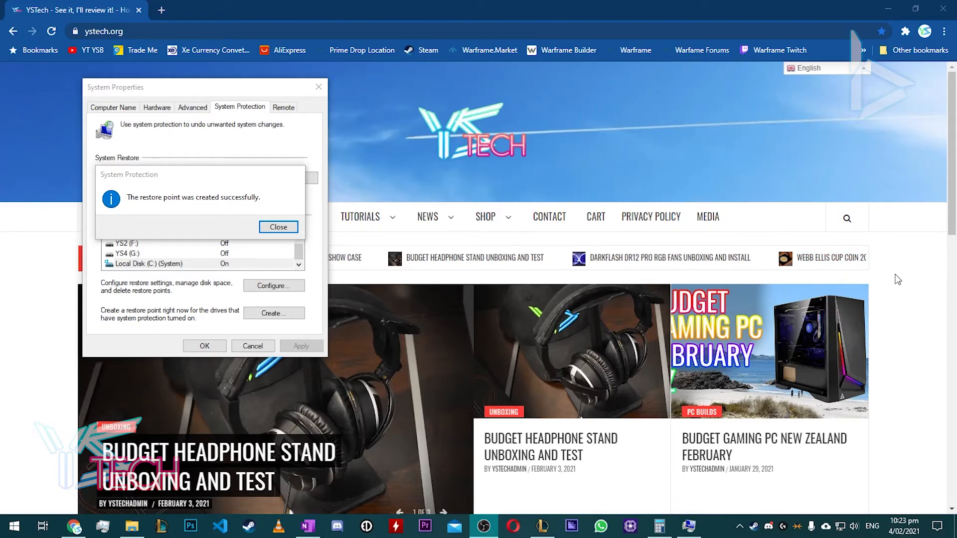
pyautogui.click(278, 228)
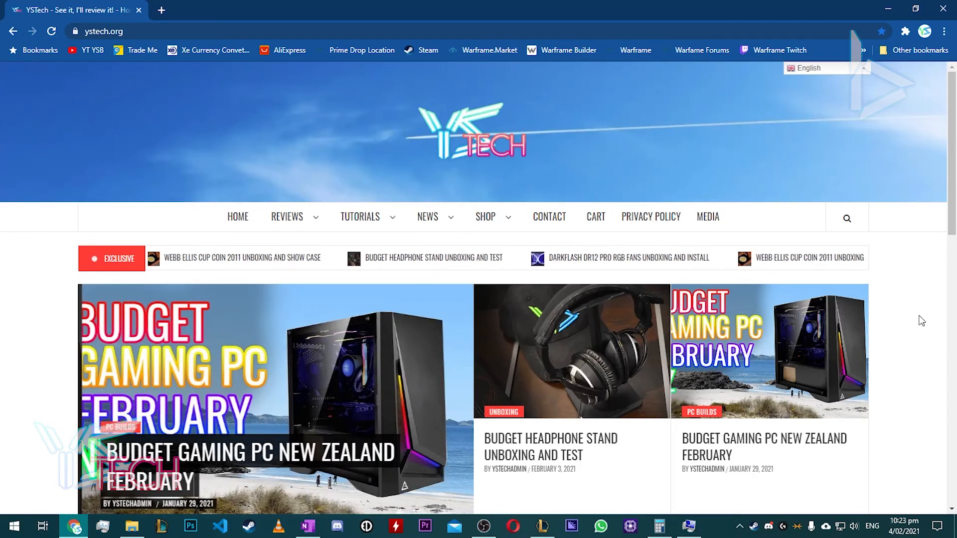